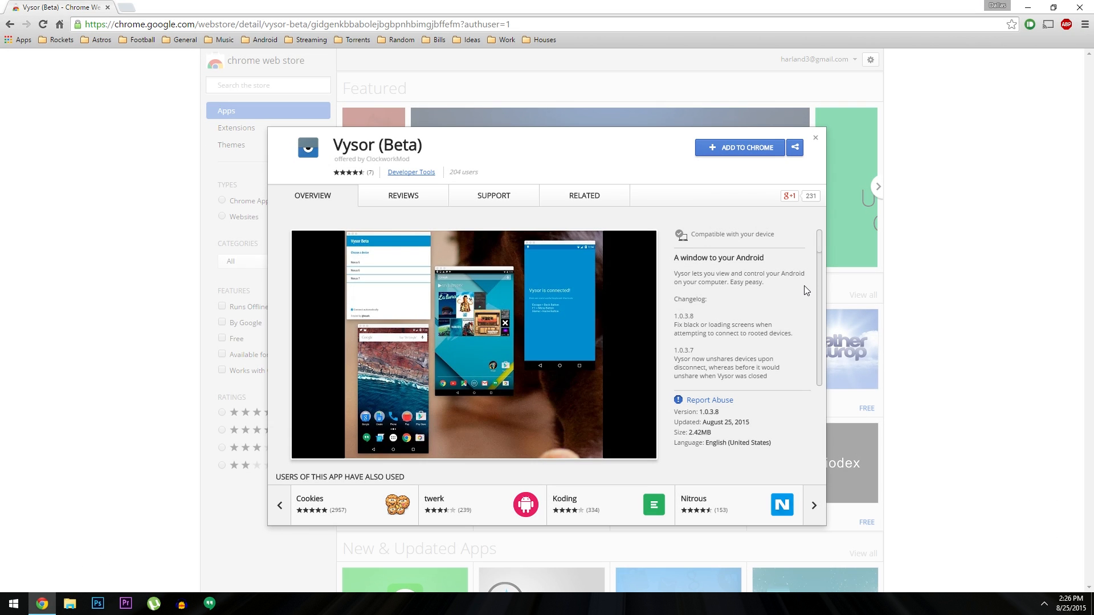
pyautogui.moveTo(799, 277)
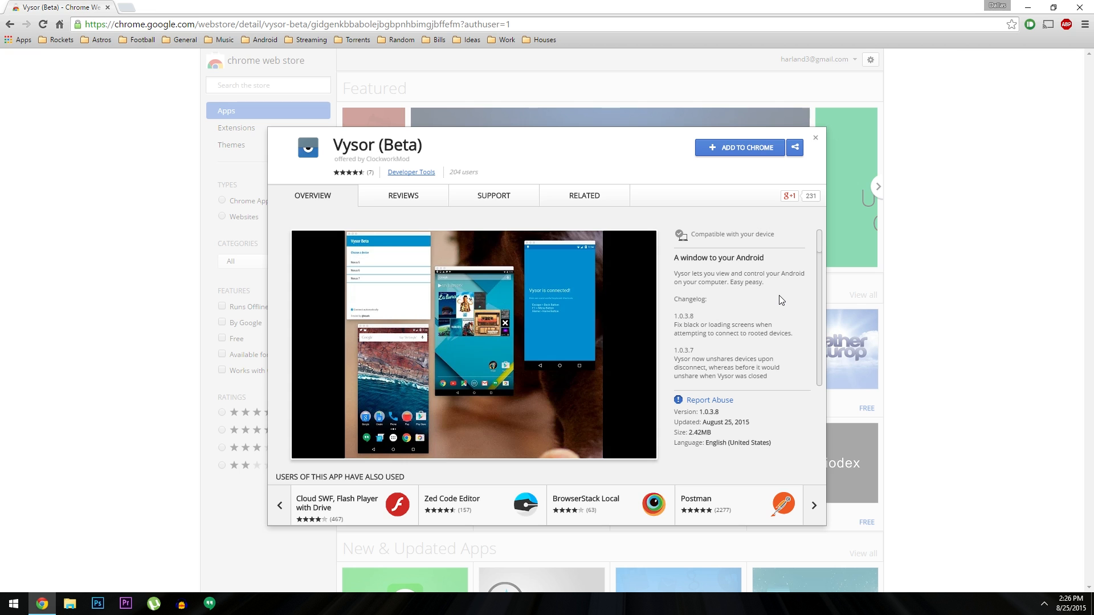
# Browse more related apps that users also used on the Web Store page.
pyautogui.click(813, 506)
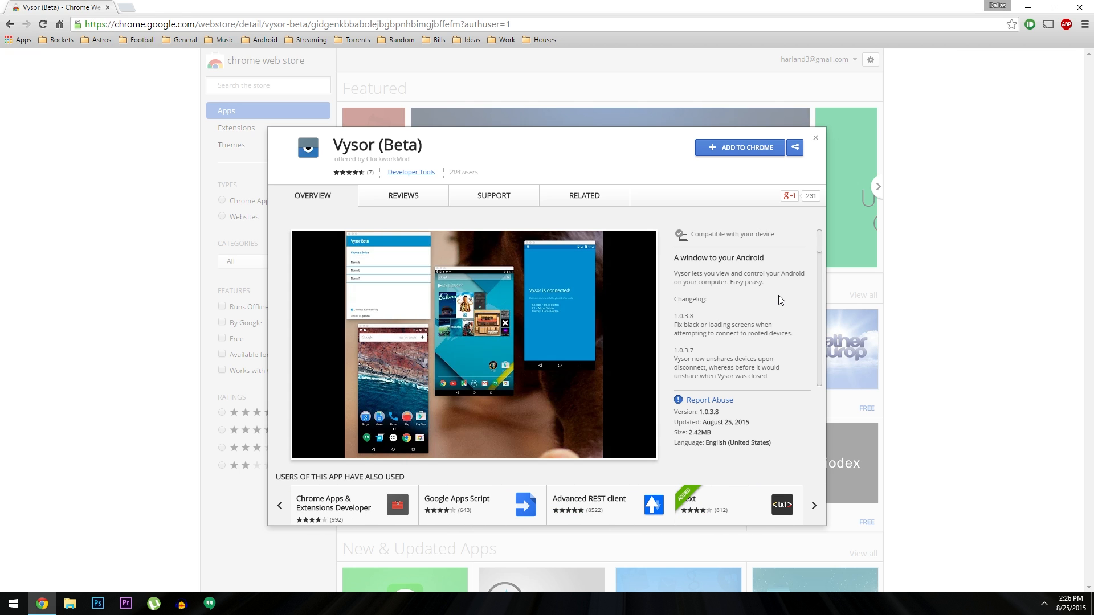
pyautogui.moveTo(773, 292)
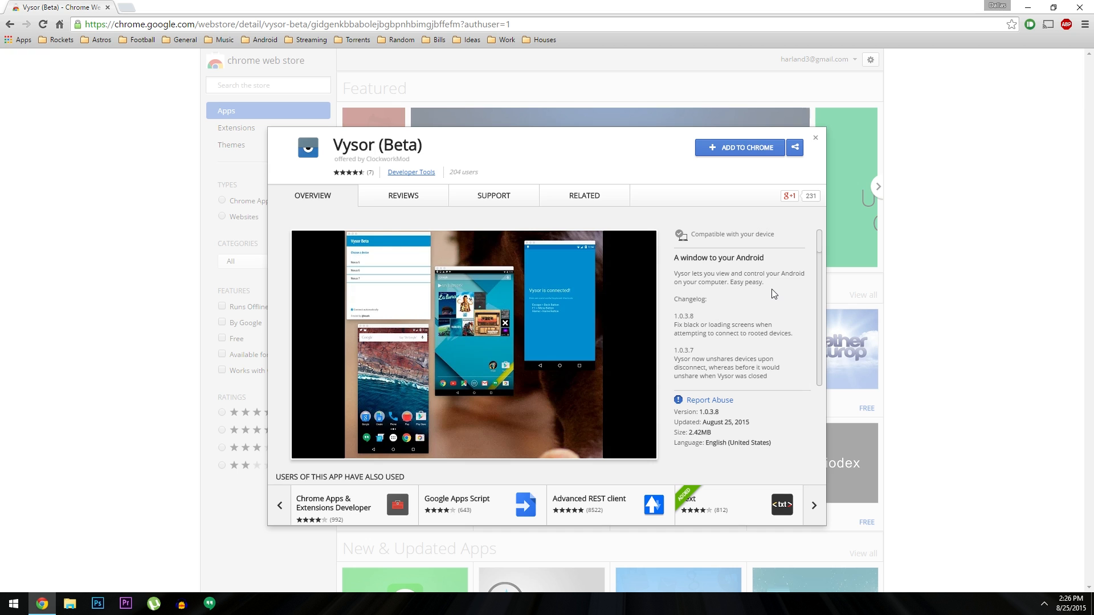
pyautogui.click(813, 506)
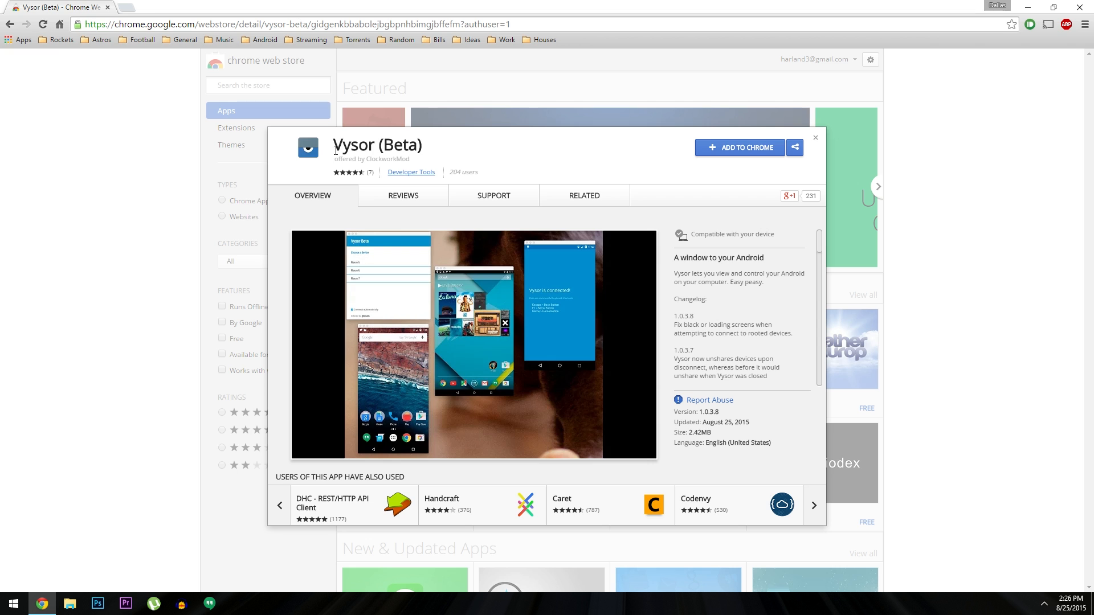
pyautogui.click(813, 506)
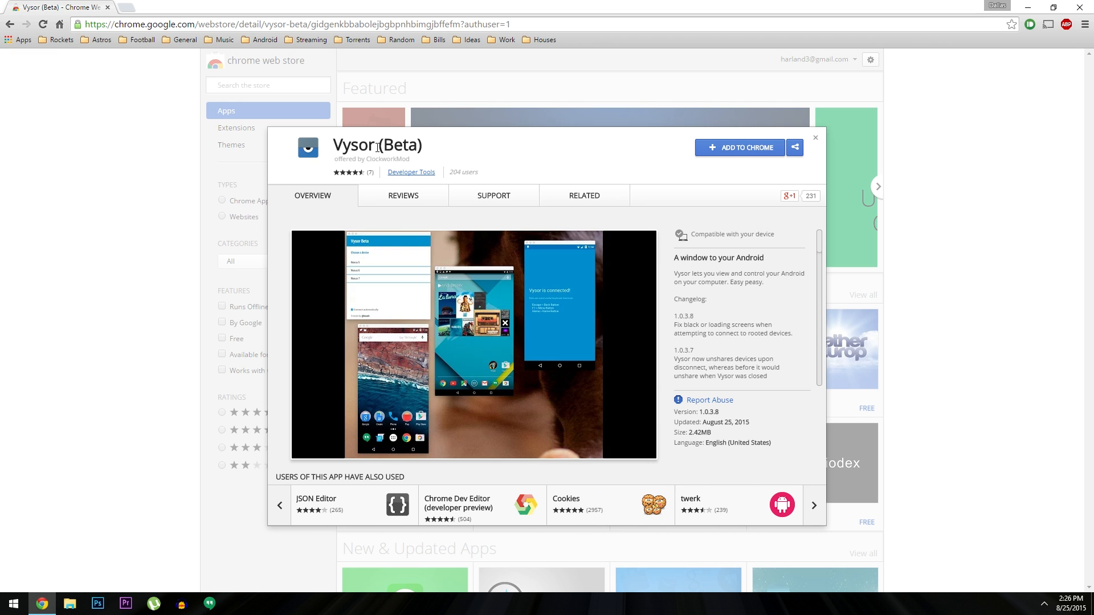
pyautogui.moveTo(789, 268)
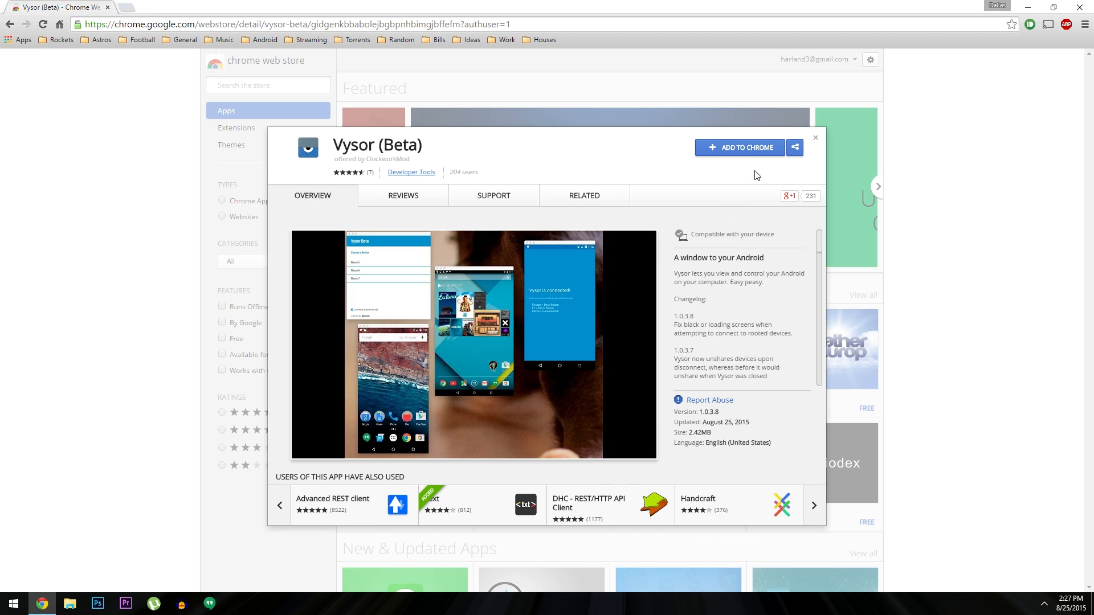
pyautogui.moveTo(729, 164)
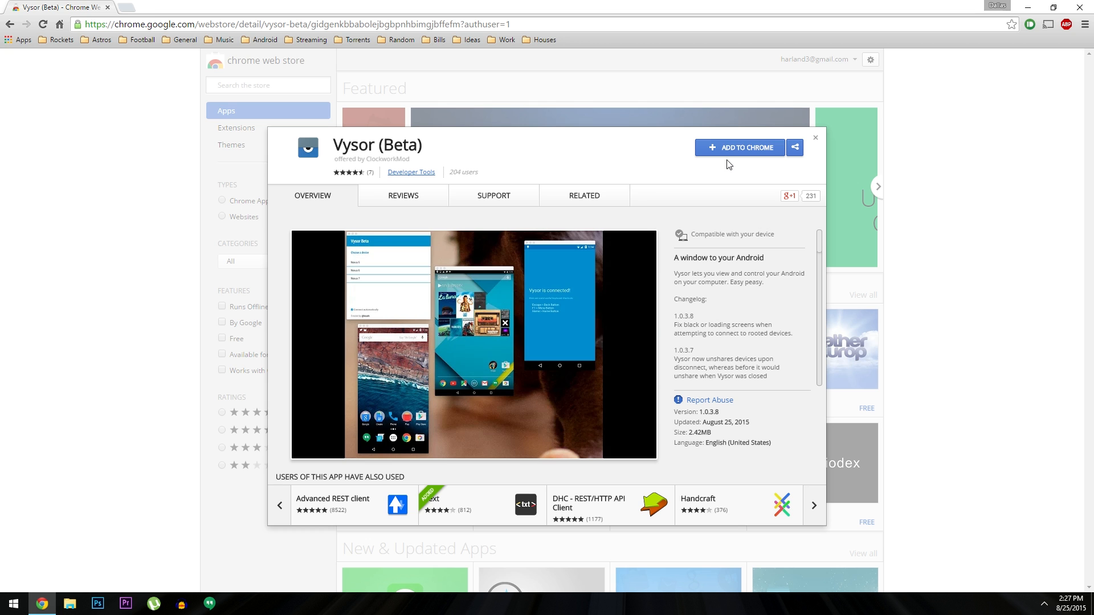
# Add Vysor (Beta) to Chrome, dismiss the launcher popup and launch the app.
pyautogui.click(740, 147)
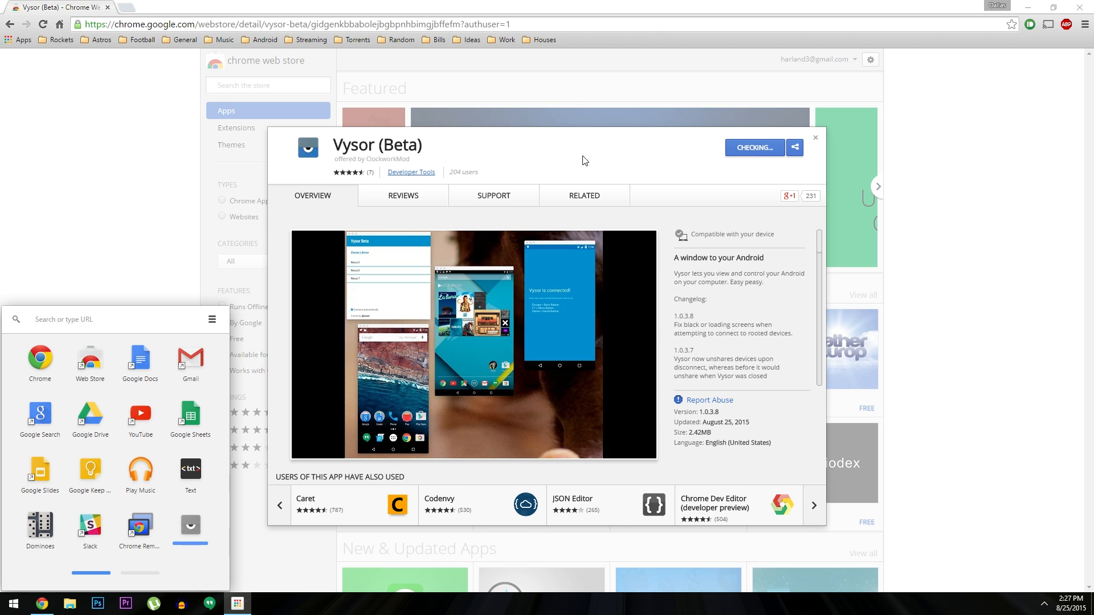
pyautogui.click(584, 195)
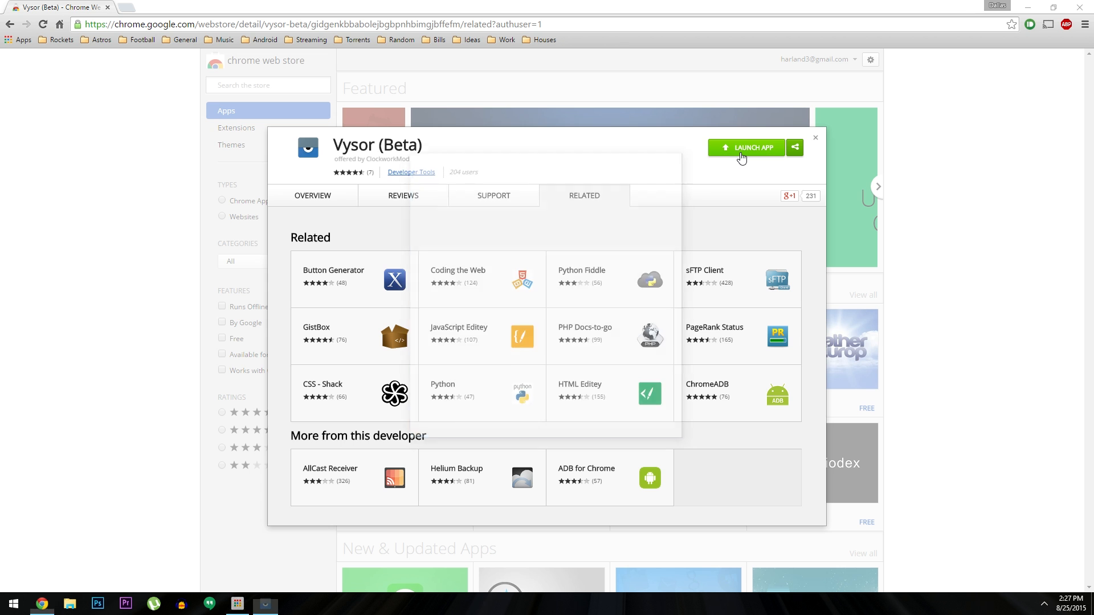
pyautogui.click(746, 147)
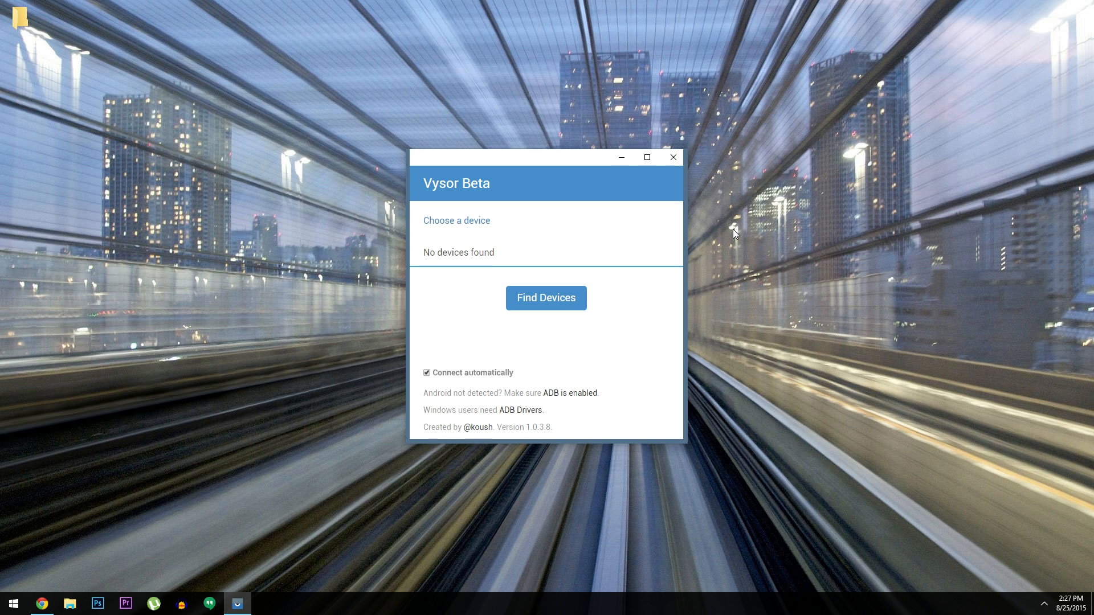
pyautogui.moveTo(546, 307)
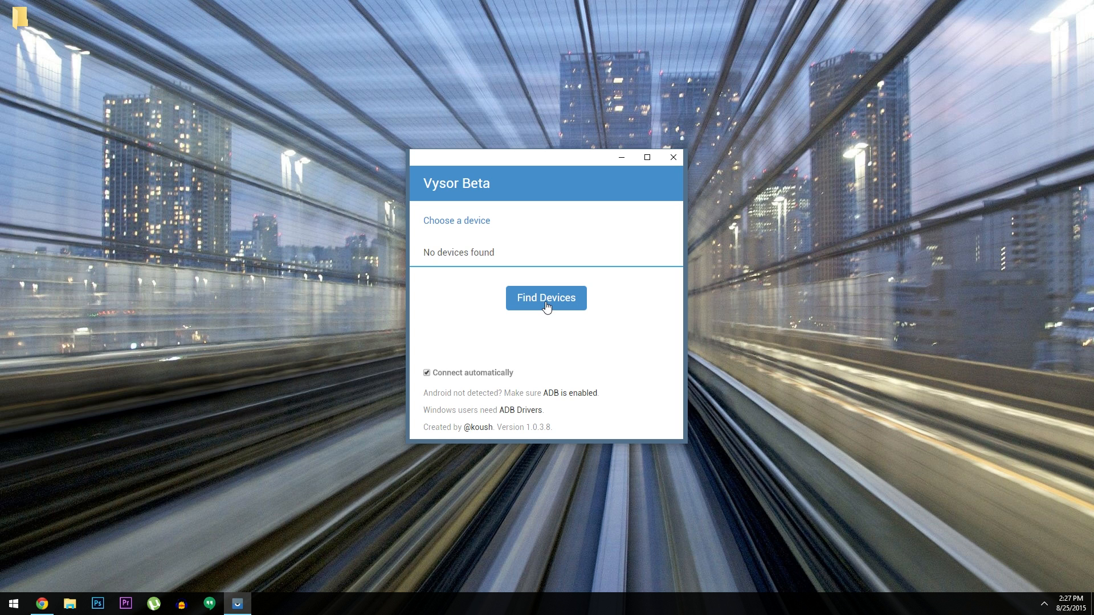
# Find connected devices and grant Vysor access to the Nexus 5 from LGE.
pyautogui.click(546, 299)
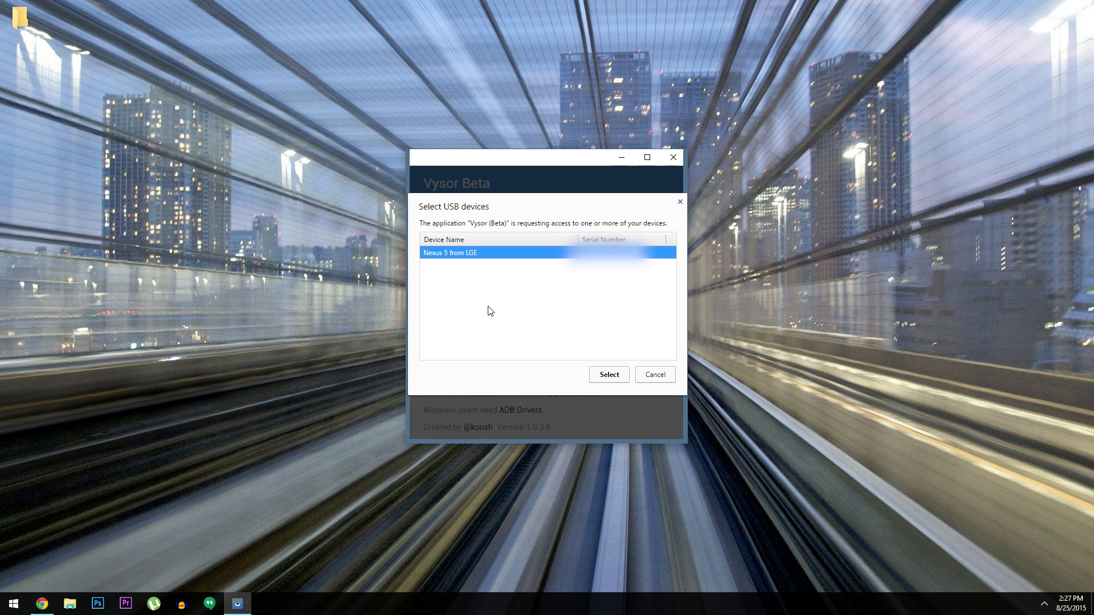
pyautogui.click(608, 374)
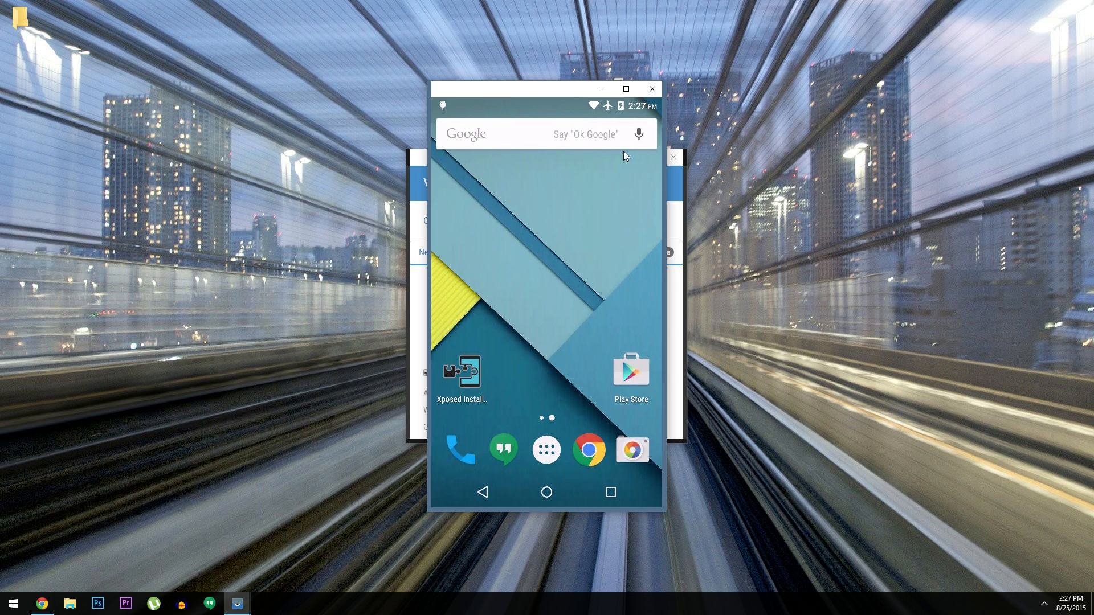
pyautogui.moveTo(641, 202)
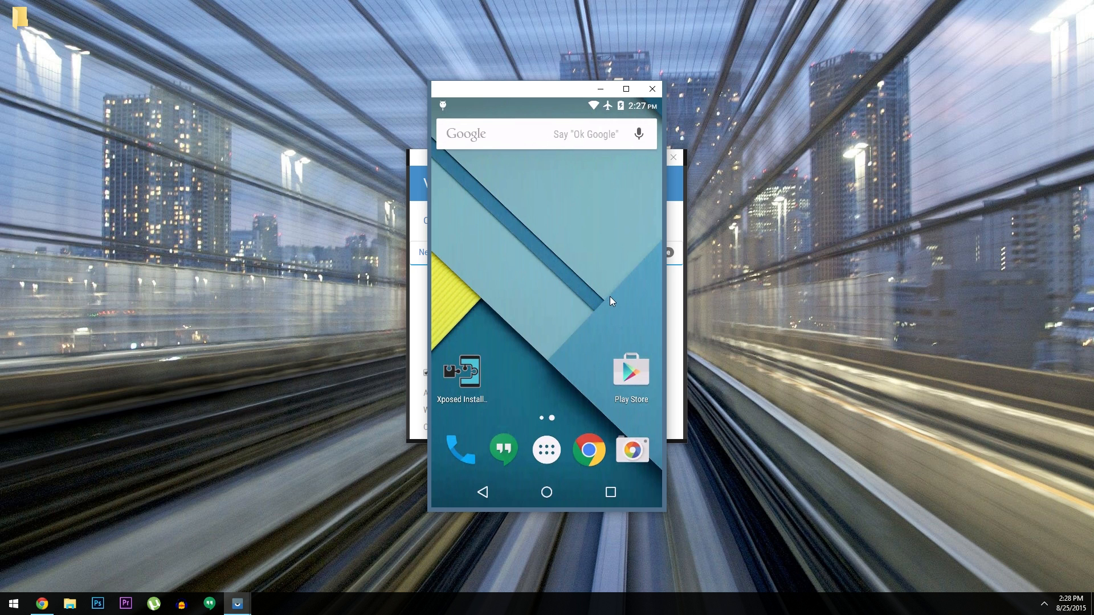
pyautogui.moveTo(535, 273)
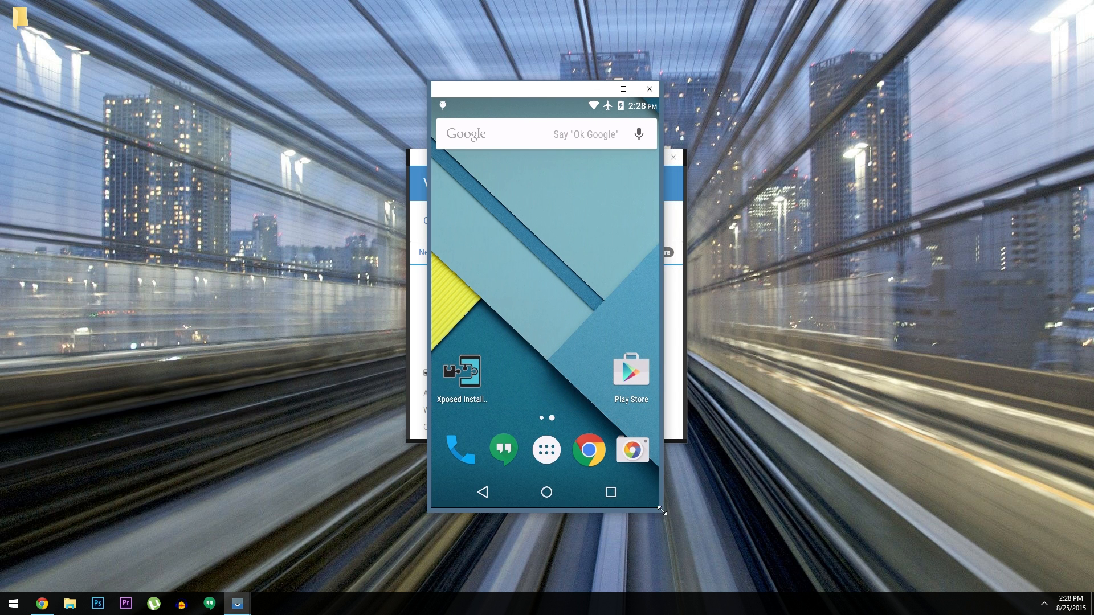
# Adjust the mirrored Nexus 5 screen window once Vysor connects.
pyautogui.click(545, 450)
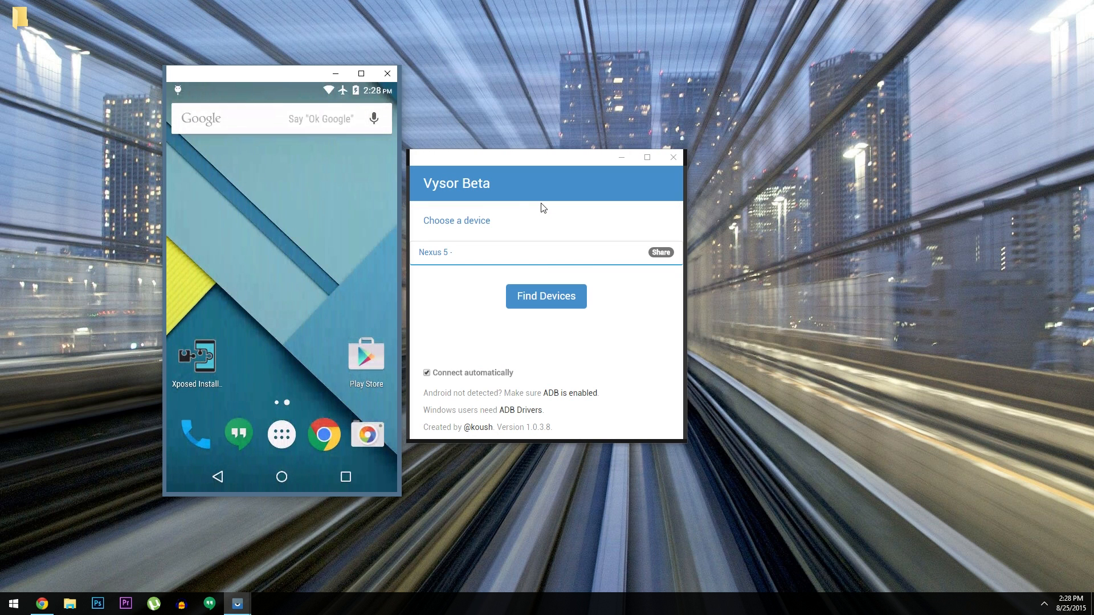
pyautogui.moveTo(336, 255)
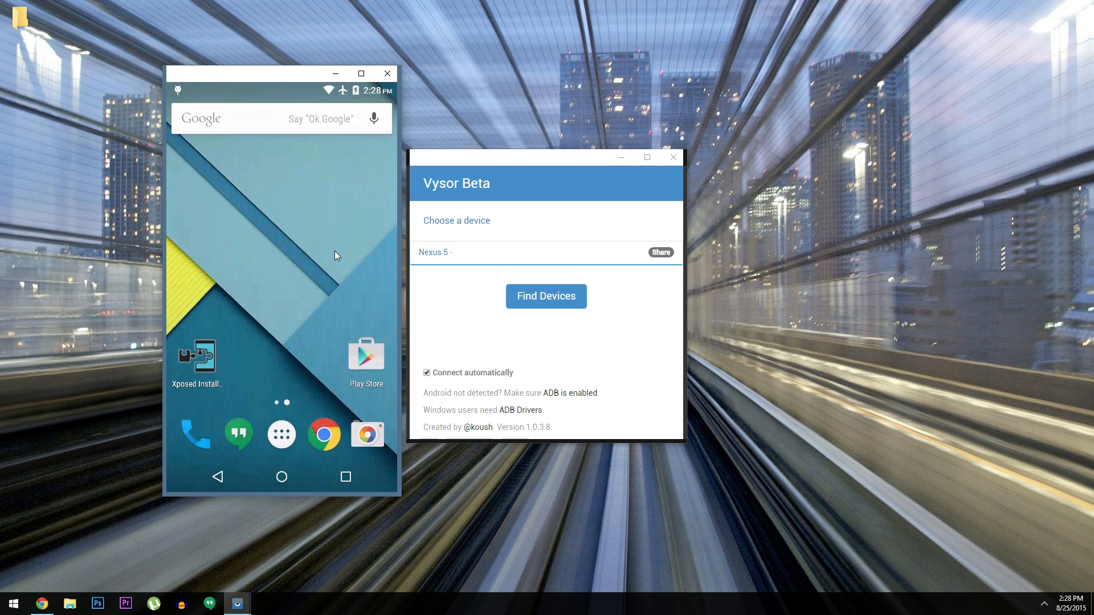
pyautogui.moveTo(581, 177)
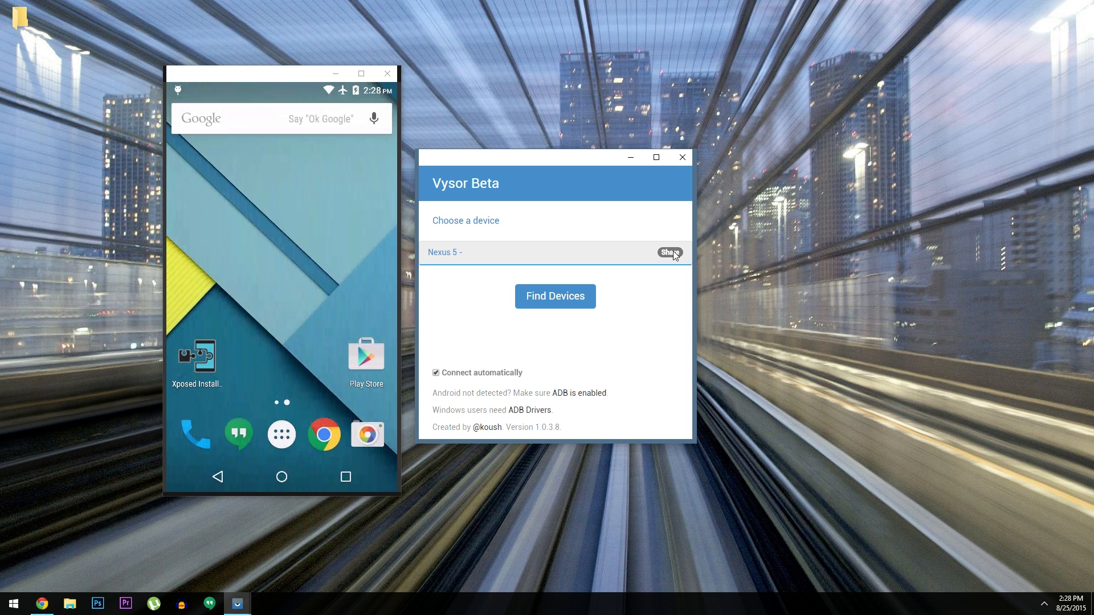
pyautogui.moveTo(662, 314)
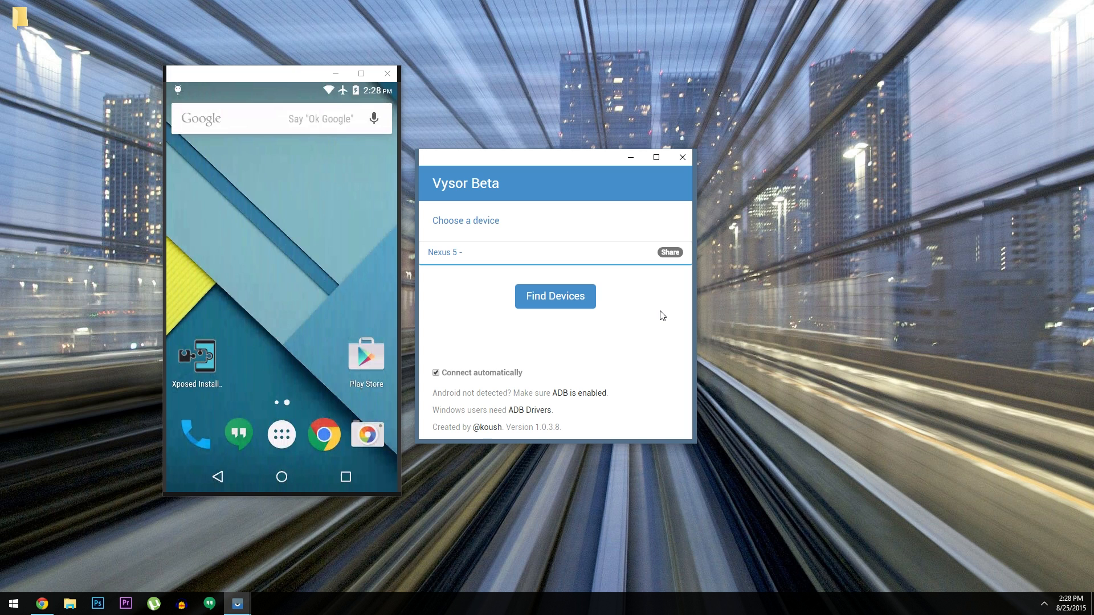